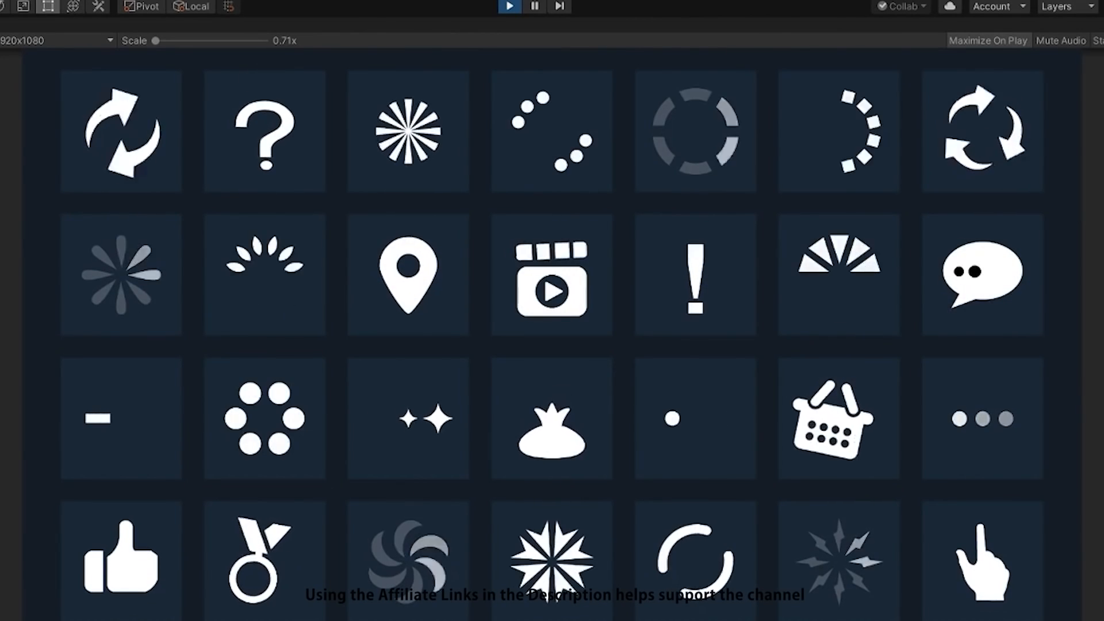
Browse from the ReverseDualBlade Animset page down to the Ultimate Stylized Business Men product page.
click(512, 7)
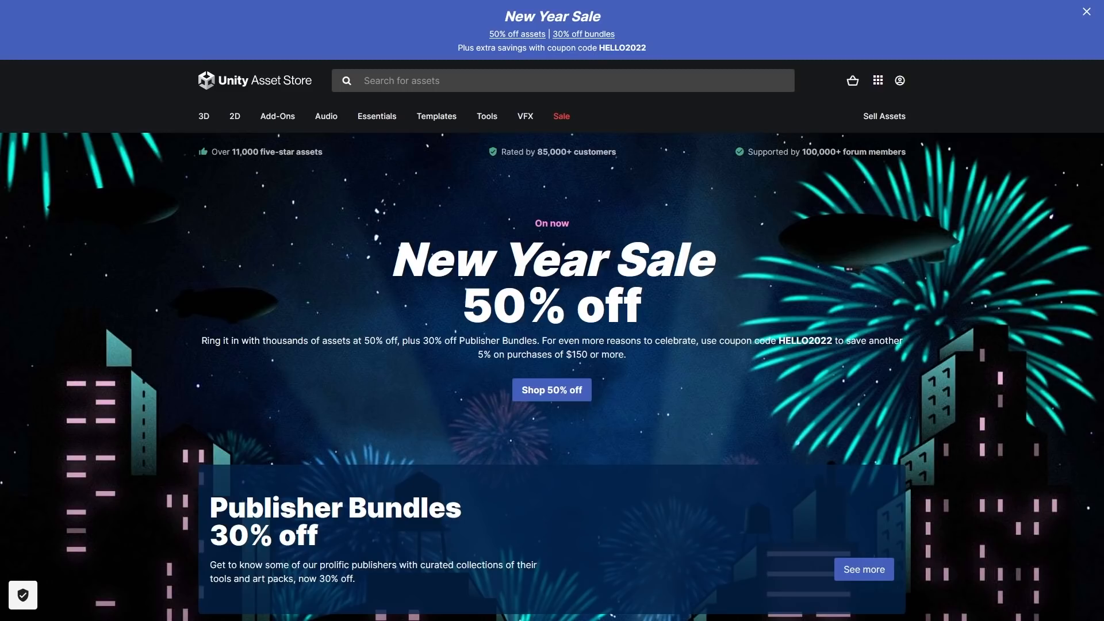
scroll(down, 3)
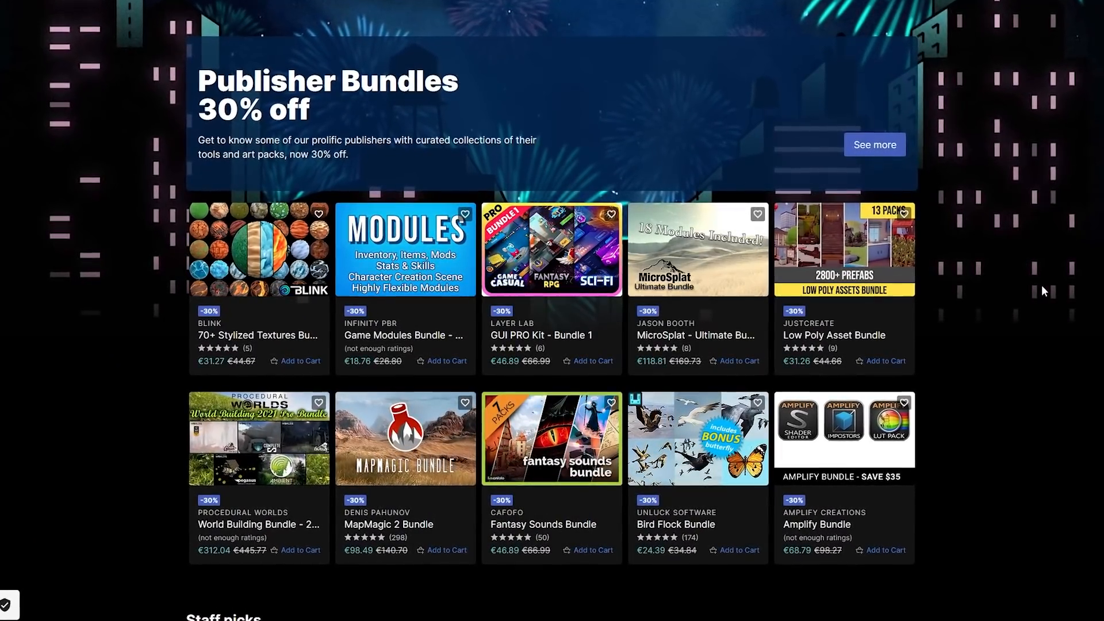
scroll(down, 3)
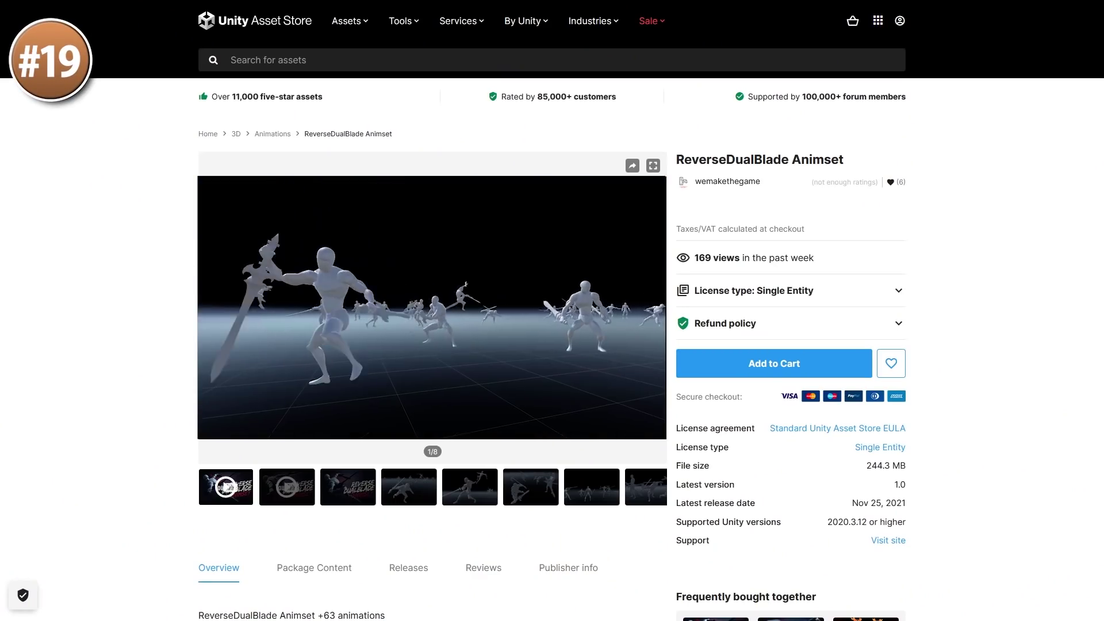
click(652, 166)
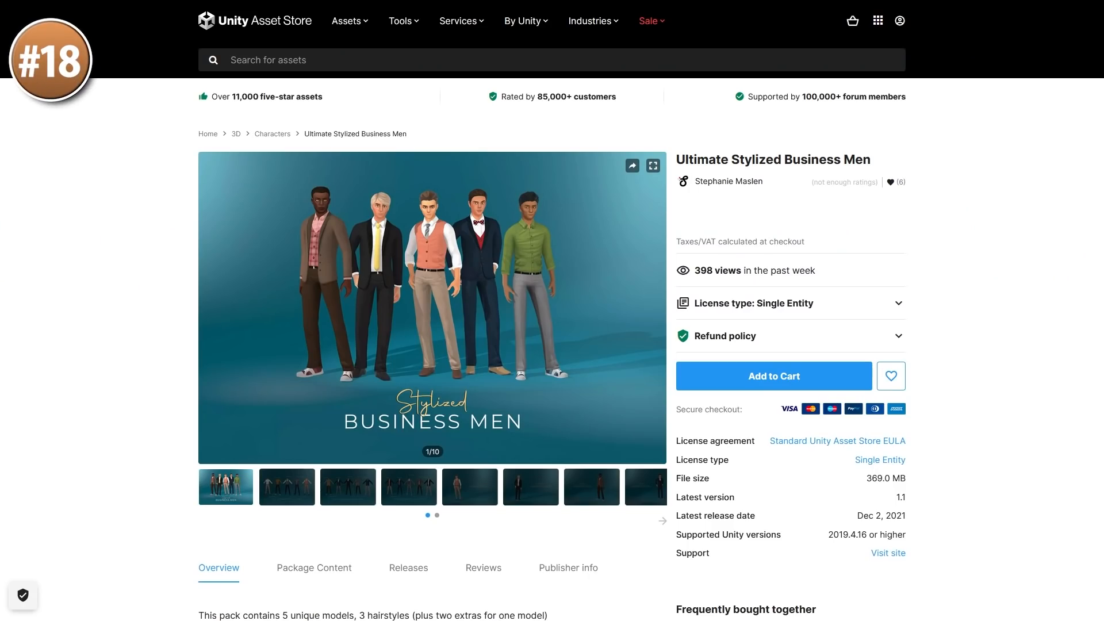
Expand the Business Men media viewer and browse the outfit variation images through to the Jalen character.
click(652, 165)
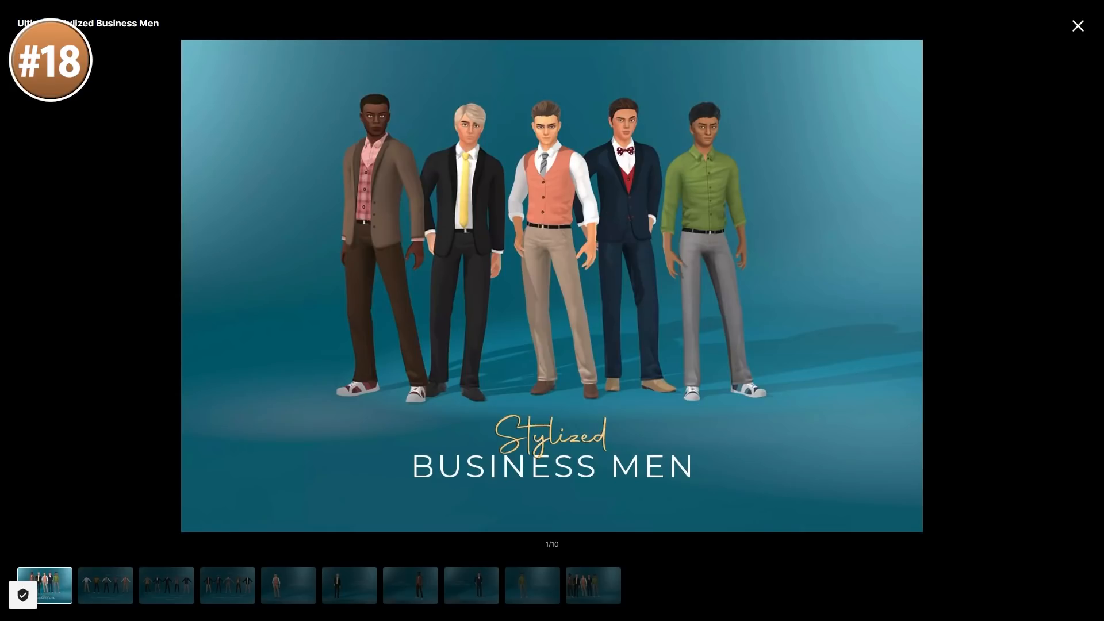
click(166, 584)
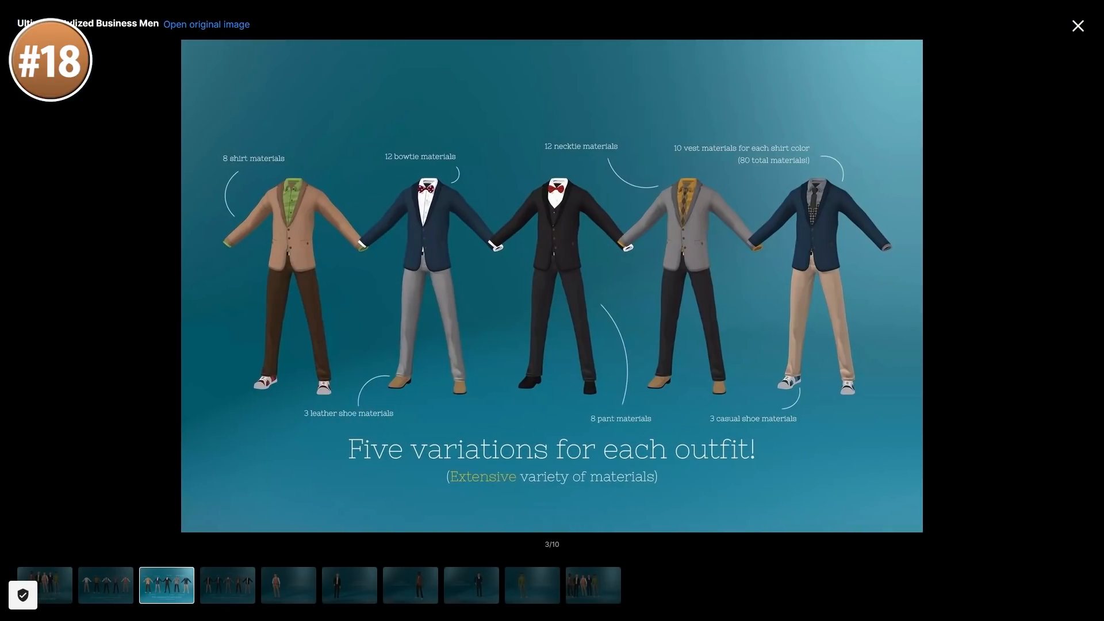
click(288, 585)
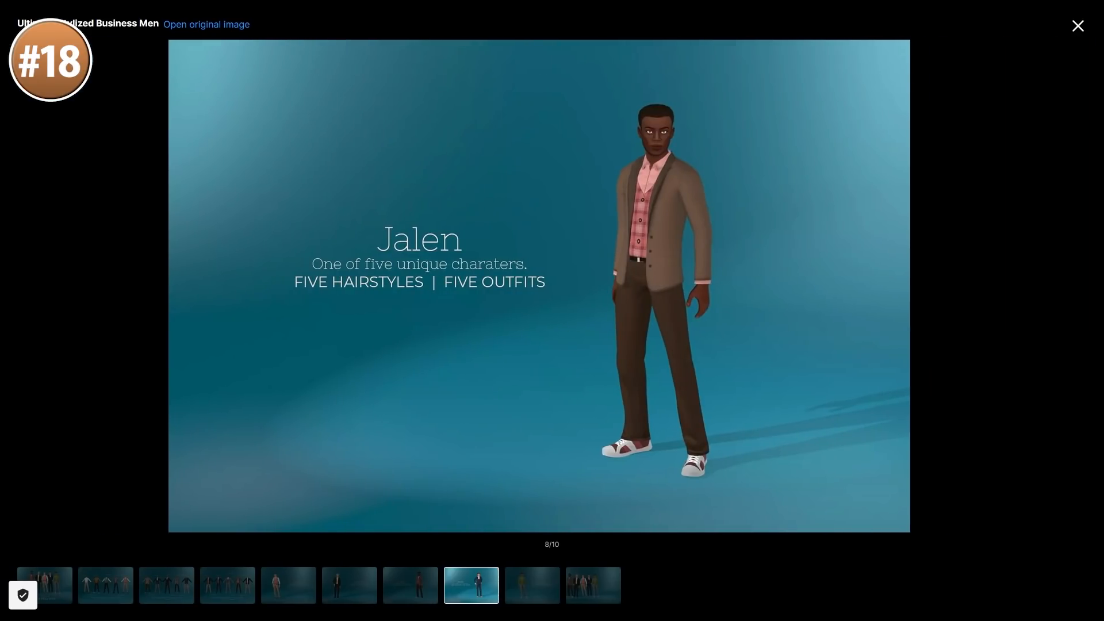
click(531, 585)
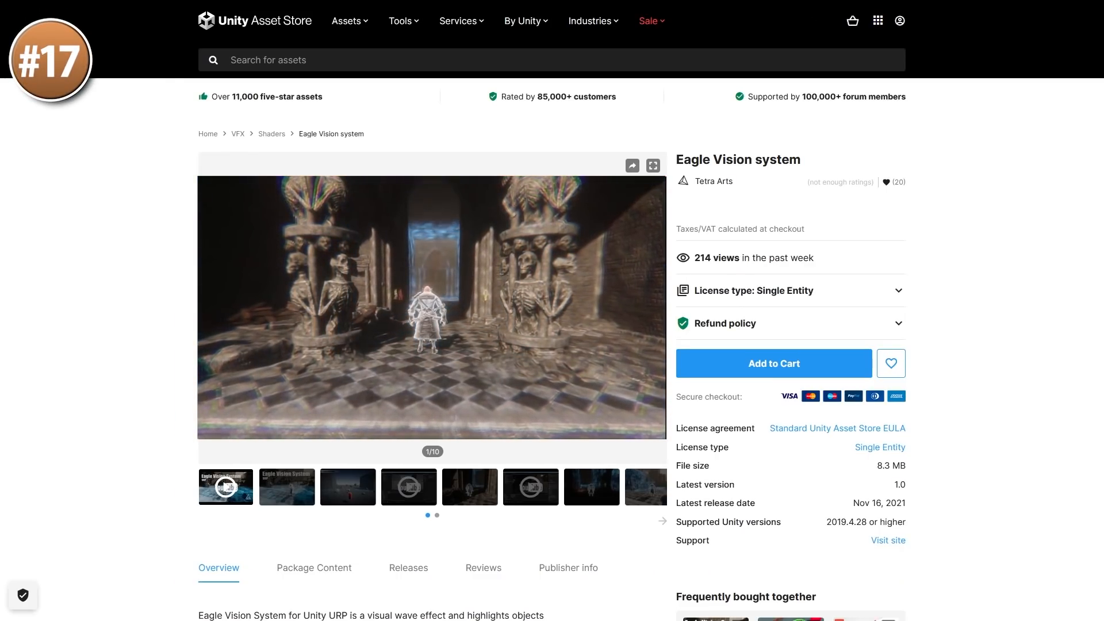
Move on to the Eagle Vision system product page.
click(652, 166)
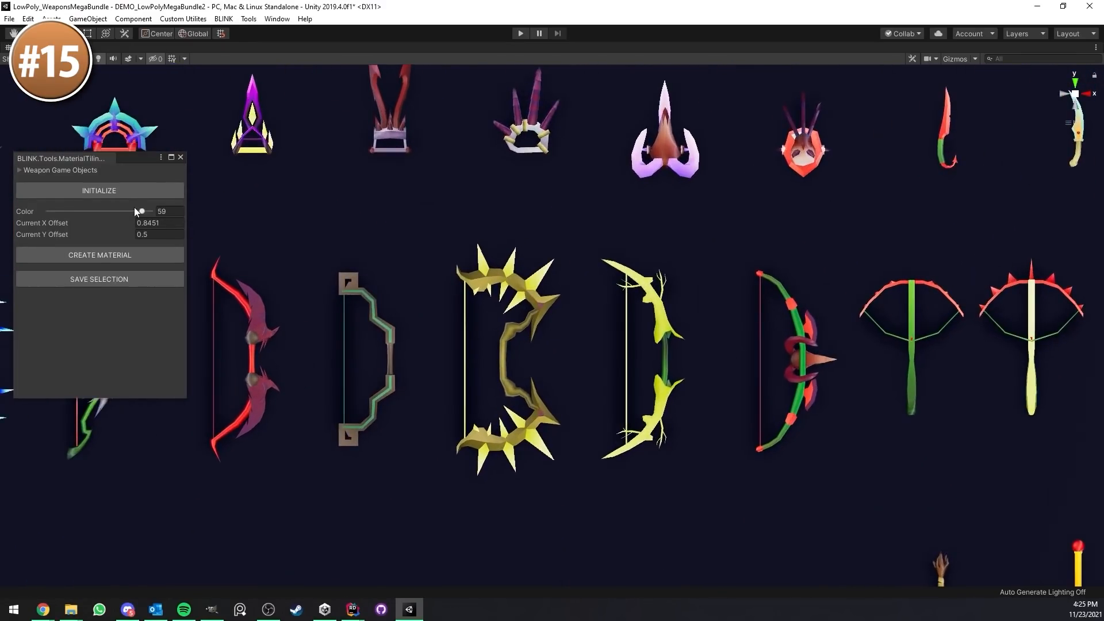
Drag the BLINK MaterialTiling Color slider back and forth, cycling the weapons through five colour palettes.
drag(139, 212, 149, 212)
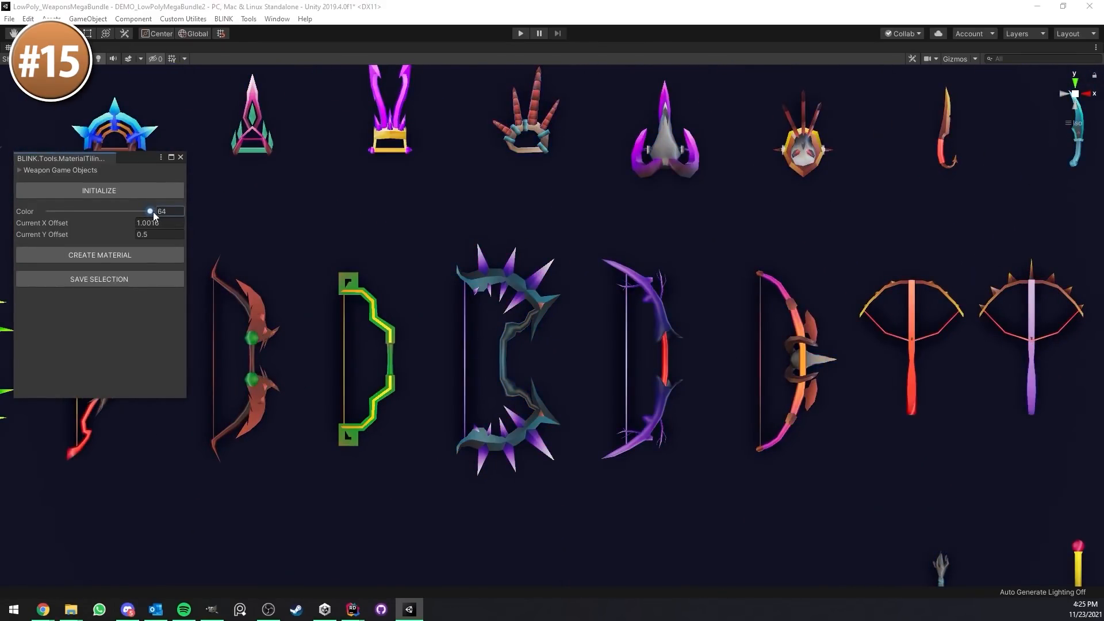
drag(150, 212, 129, 211)
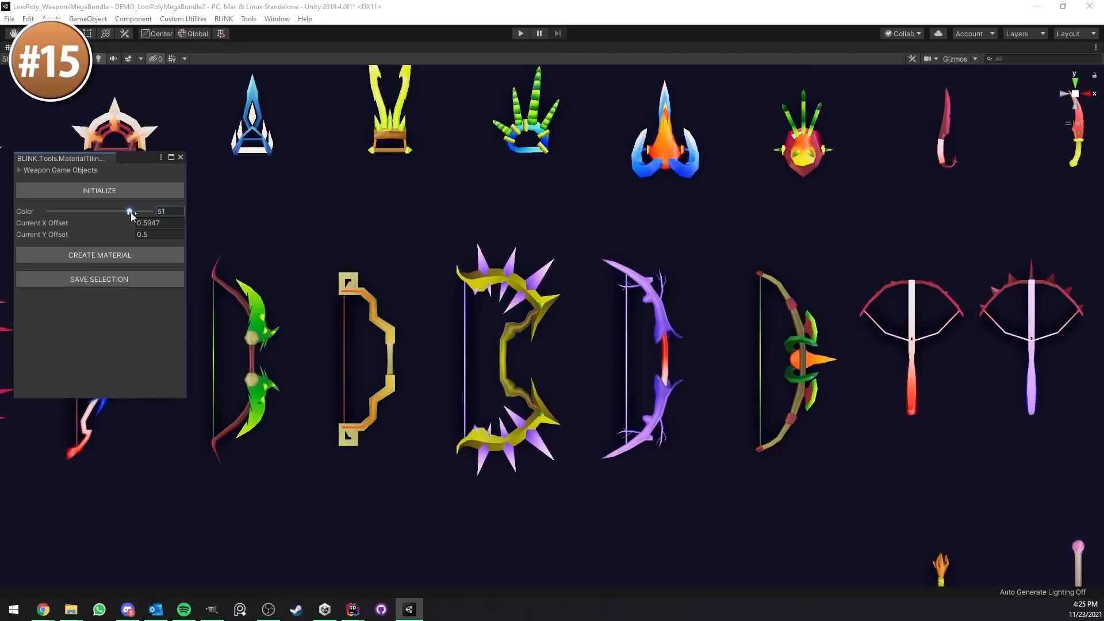
drag(129, 211, 106, 212)
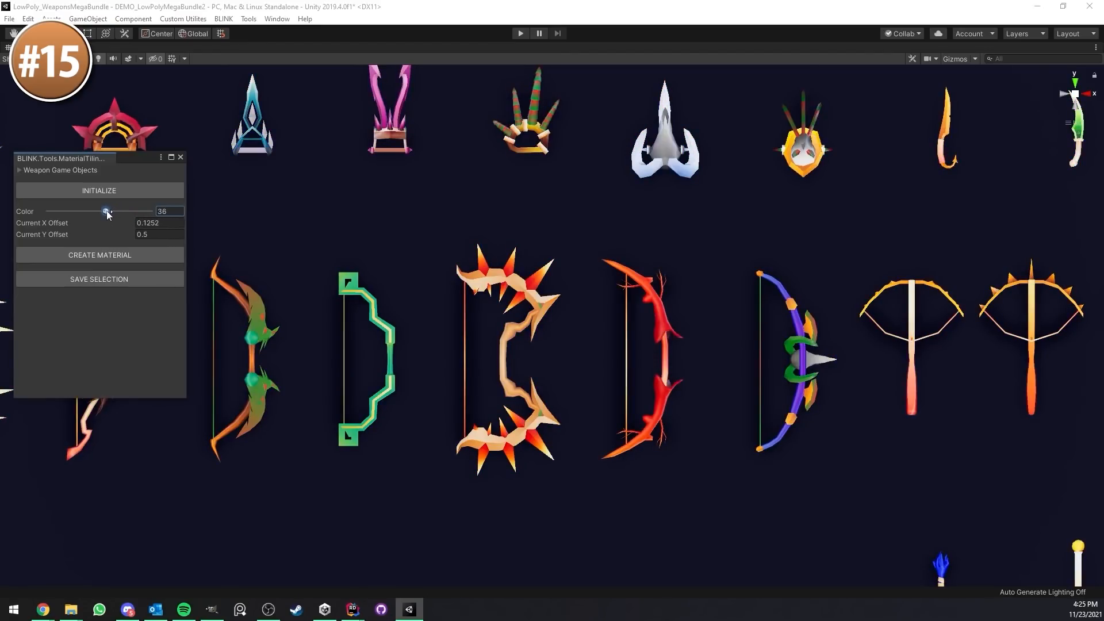
drag(107, 212, 86, 211)
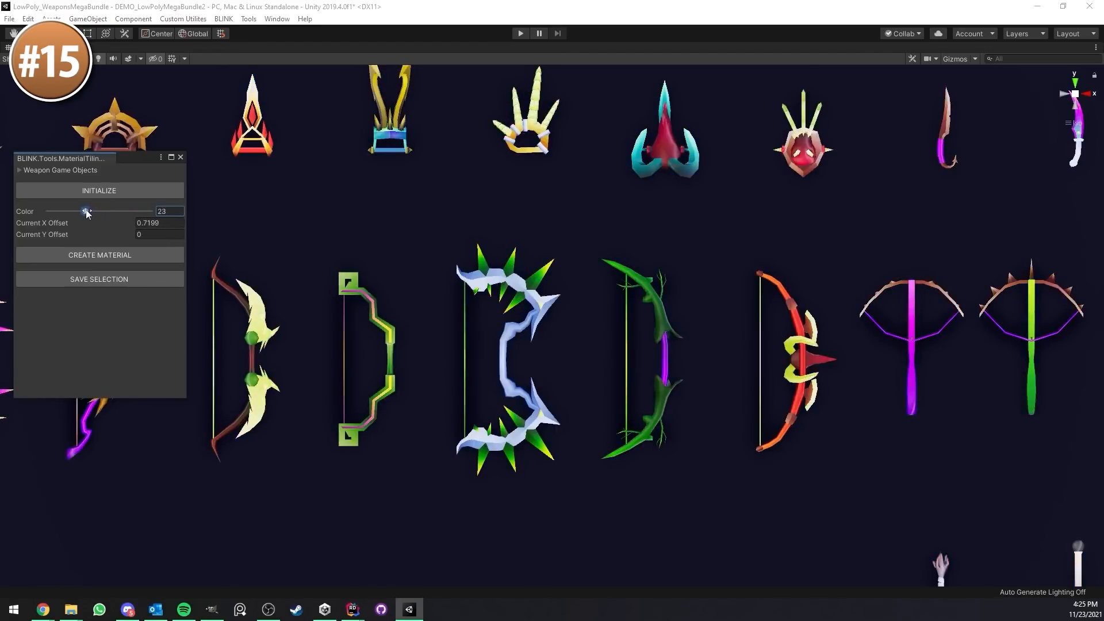
drag(87, 212, 61, 212)
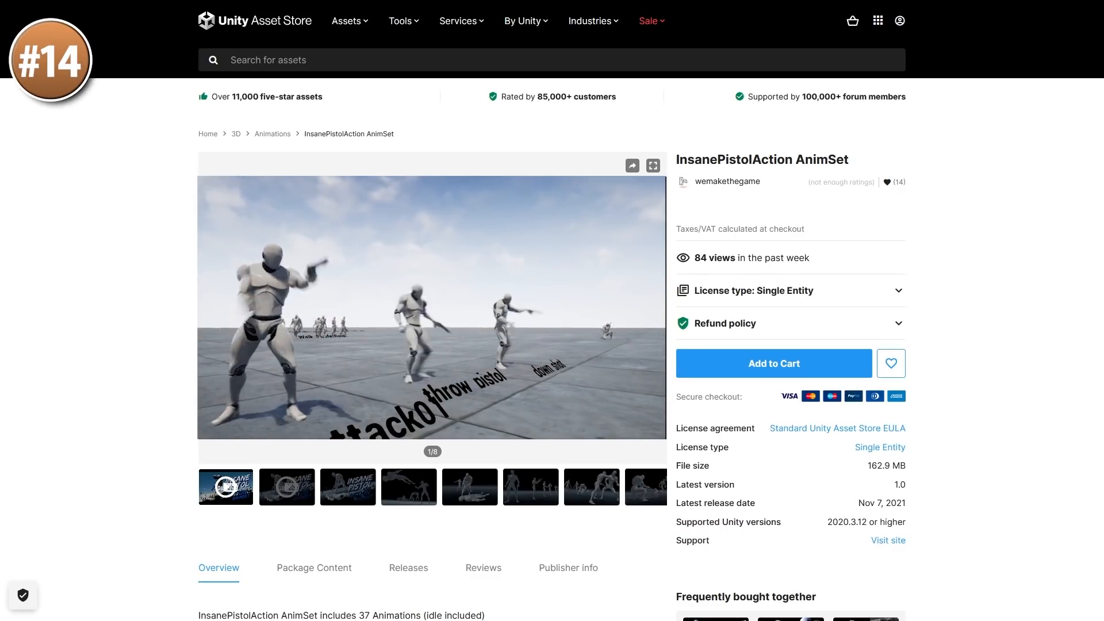
View the InsanePistolAction page, the lava texture spheres gallery image, then the Stylized Human Generic Props page.
click(652, 165)
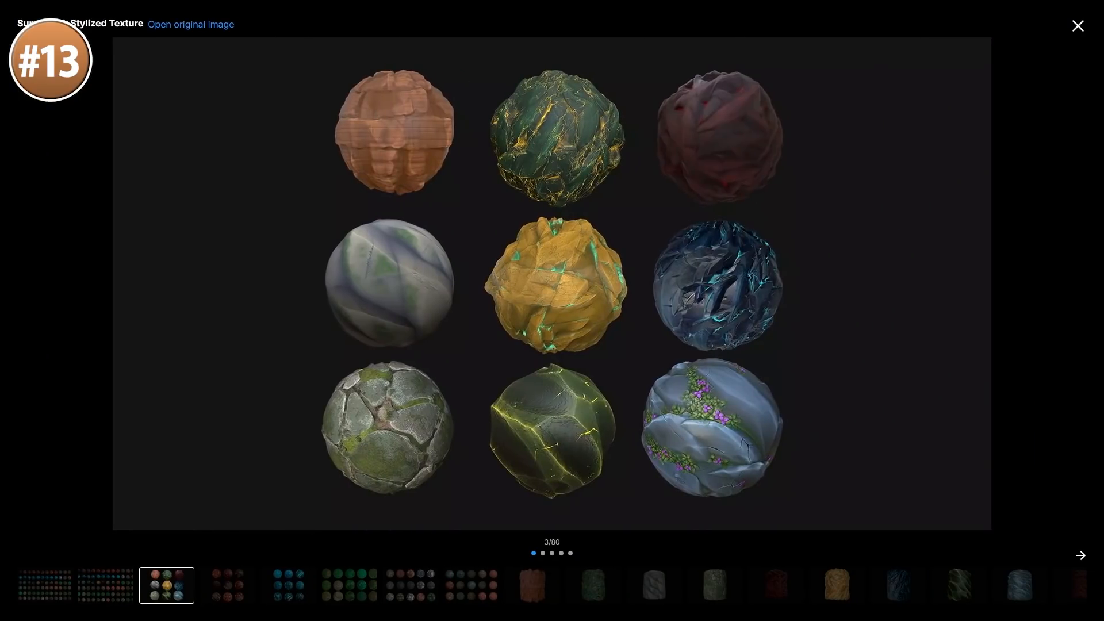
click(1080, 556)
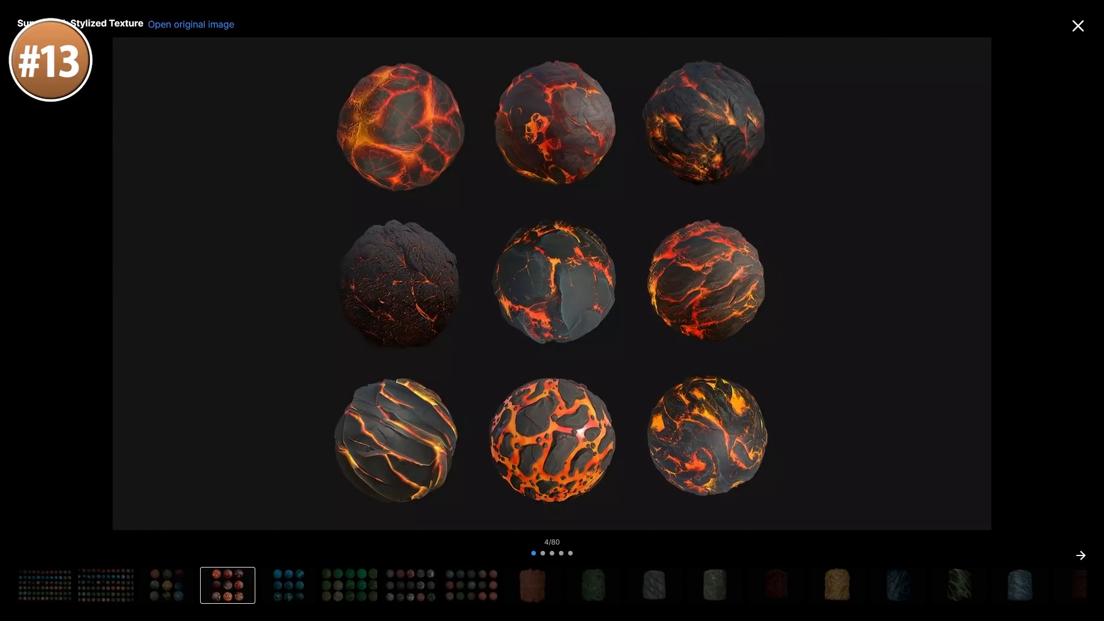
click(349, 585)
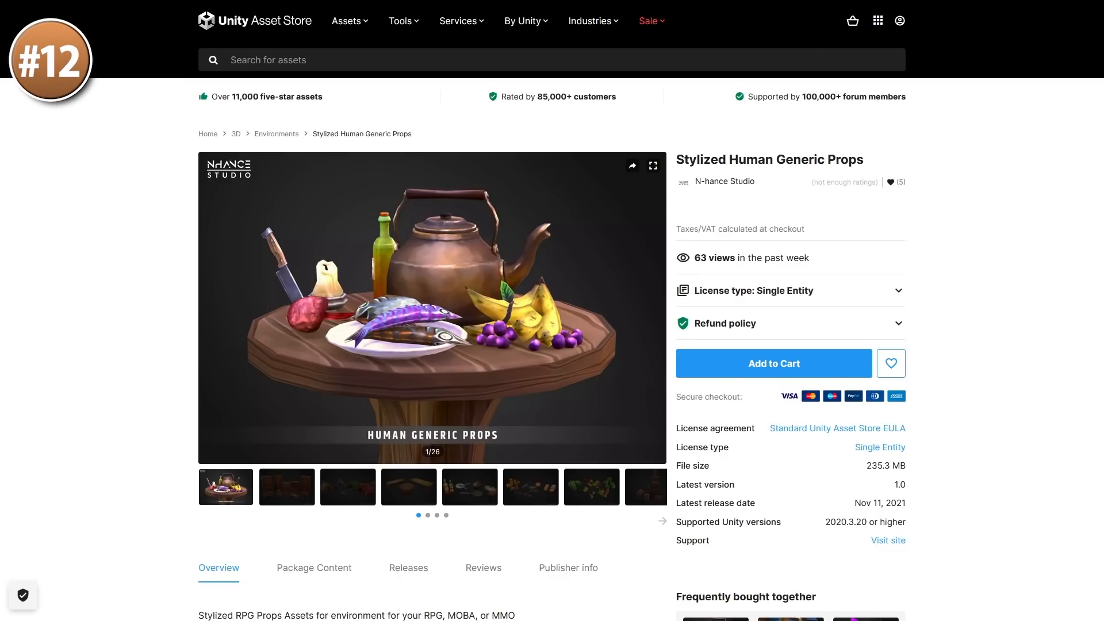
click(652, 166)
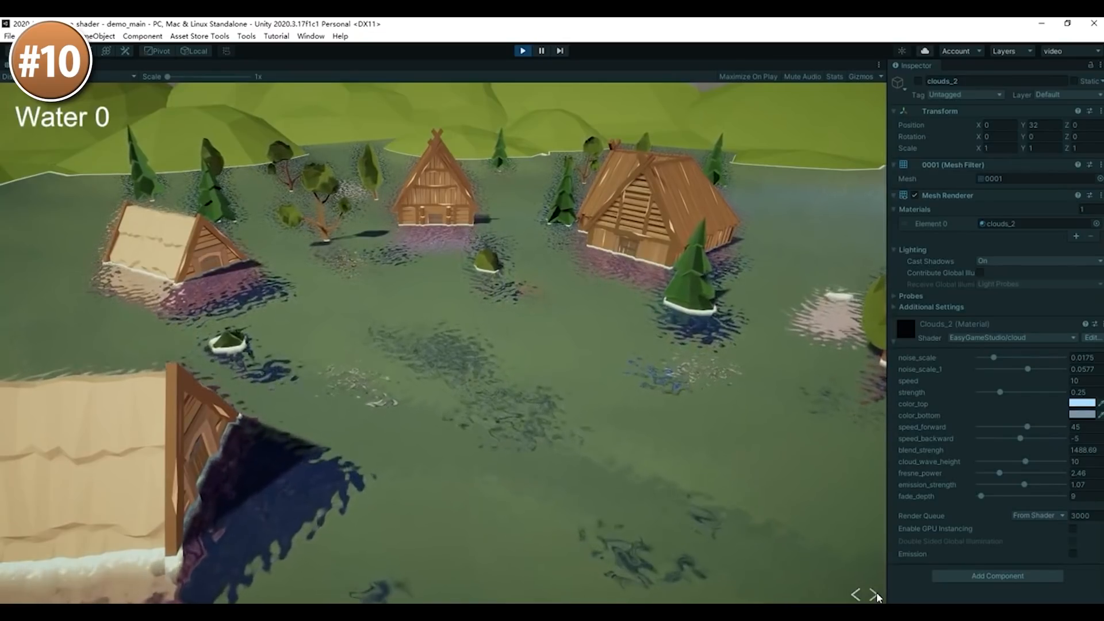
Advance the Play-mode shader demo from the Water scene to the Clouds scene with the next arrow.
click(872, 595)
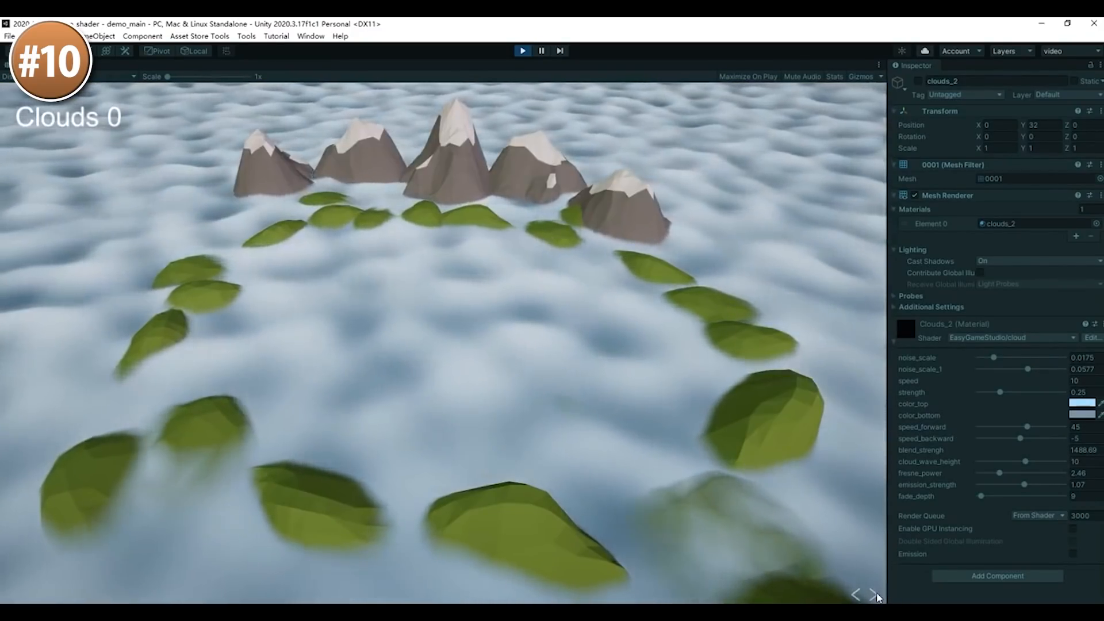
click(870, 593)
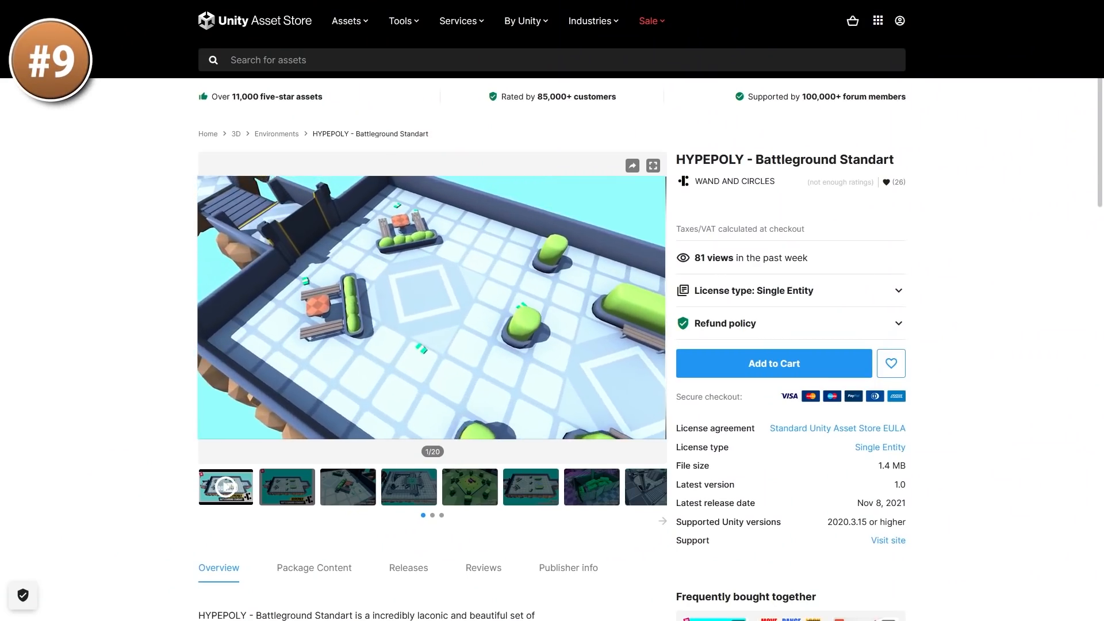
Browse the HYPEPOLY battleground images before the Low Poly Environment Bundle page appears.
click(652, 166)
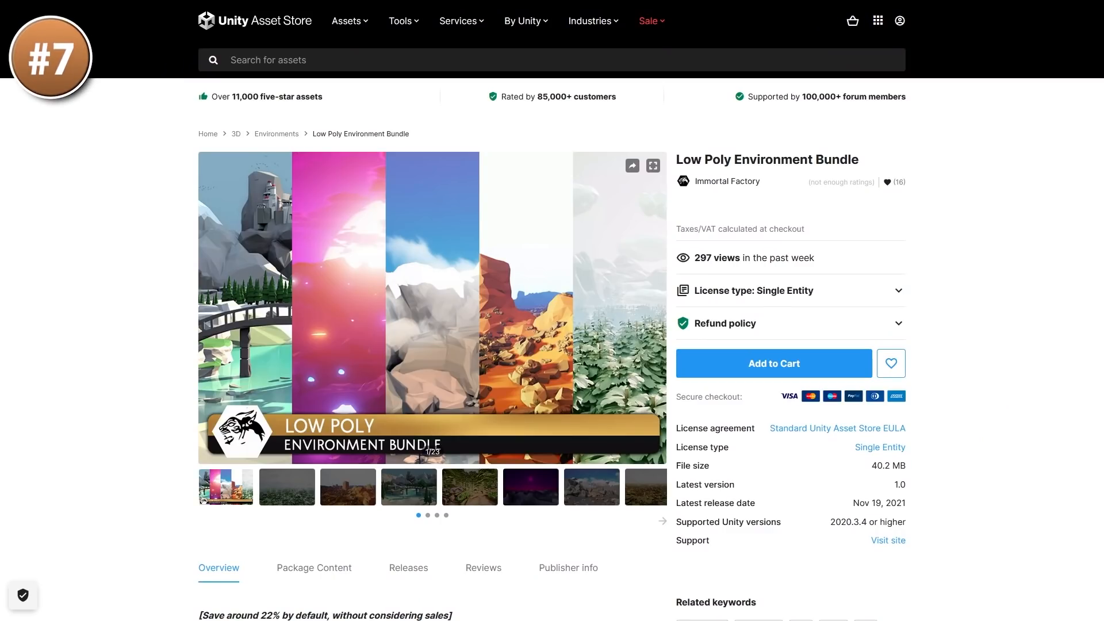
View the Low Poly Environment Bundle images full screen, then the OBSIDIAN UI screenshots.
click(652, 165)
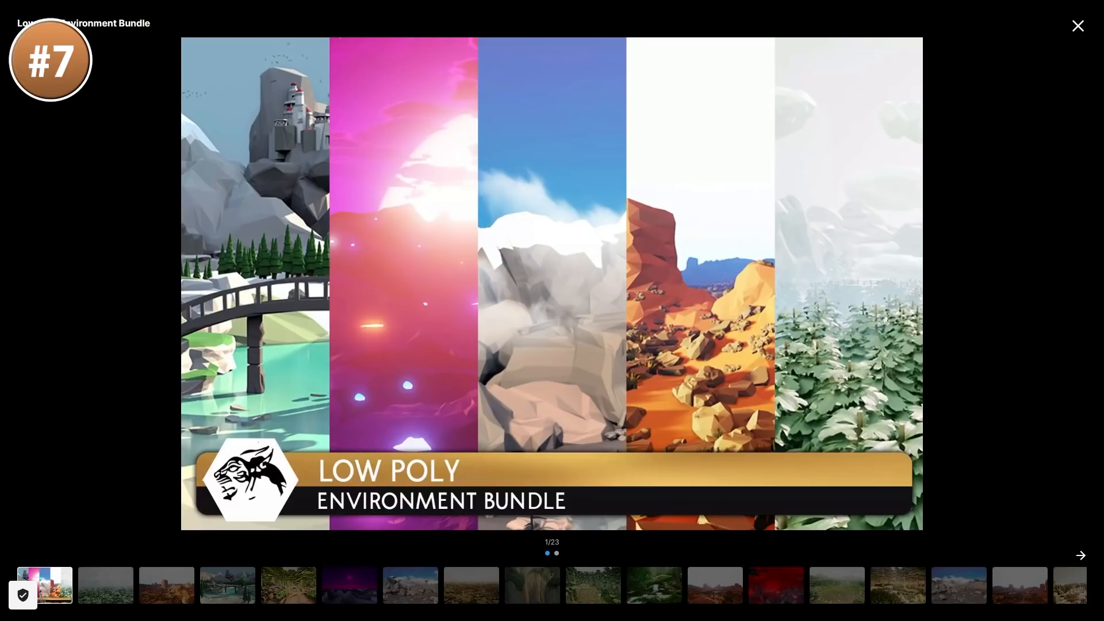
click(1081, 555)
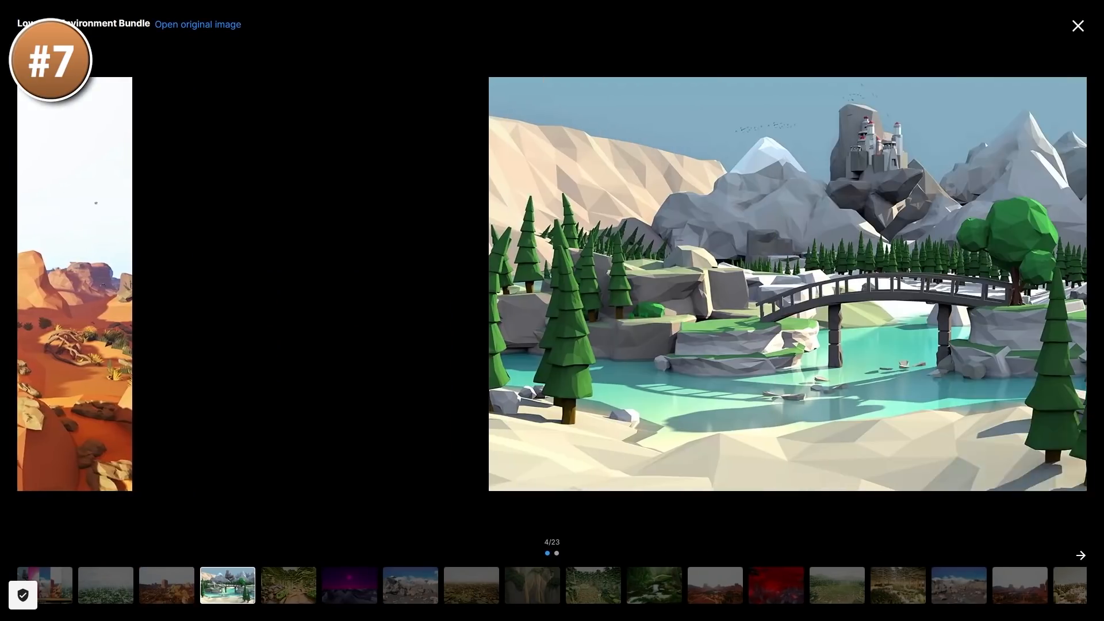
click(44, 584)
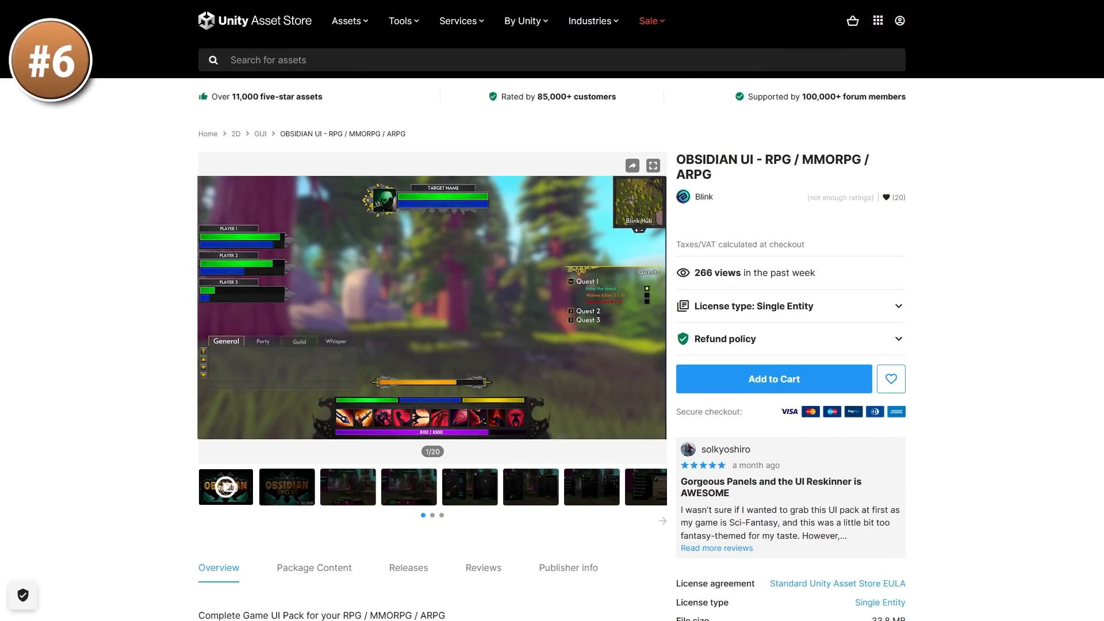
click(652, 165)
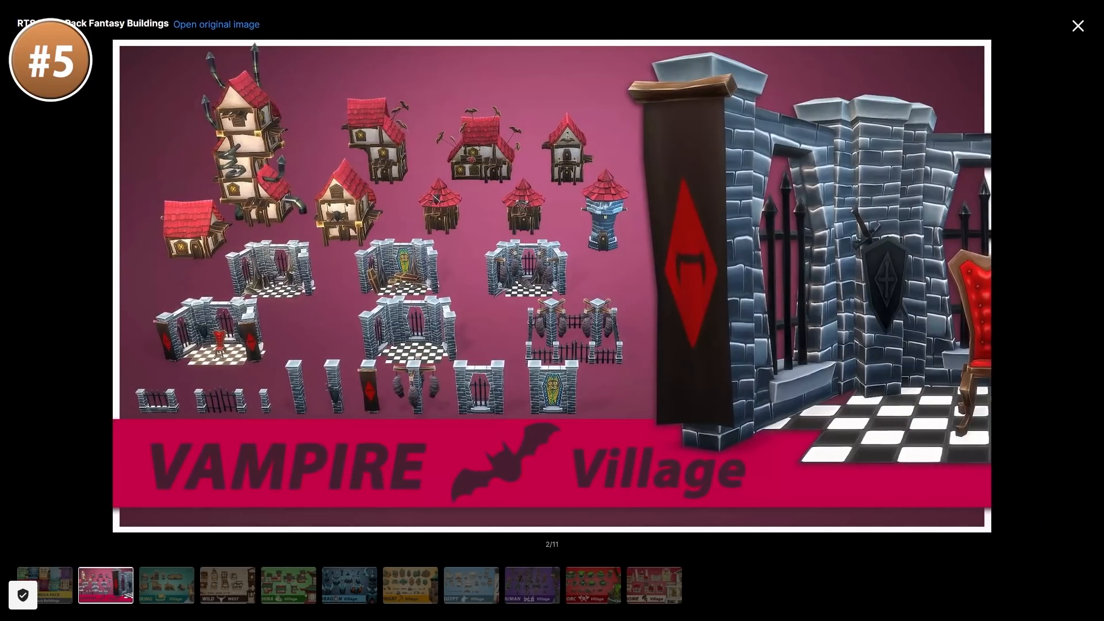
Page through the Wild West, Dragon and Egypt village images, then the next Combo Pack: Office image.
click(228, 586)
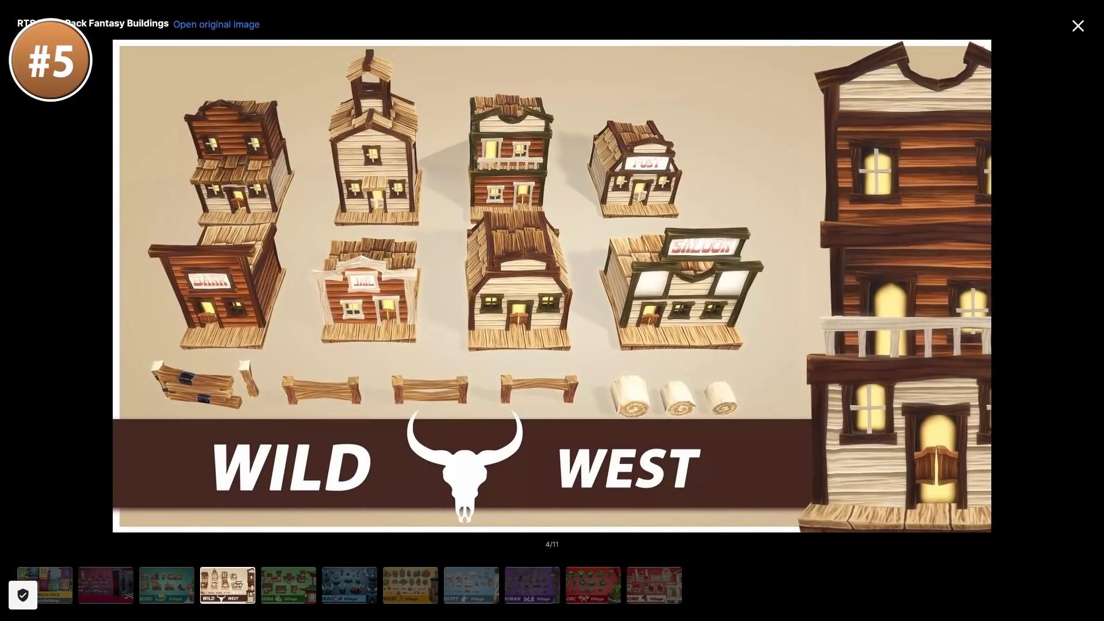
click(349, 585)
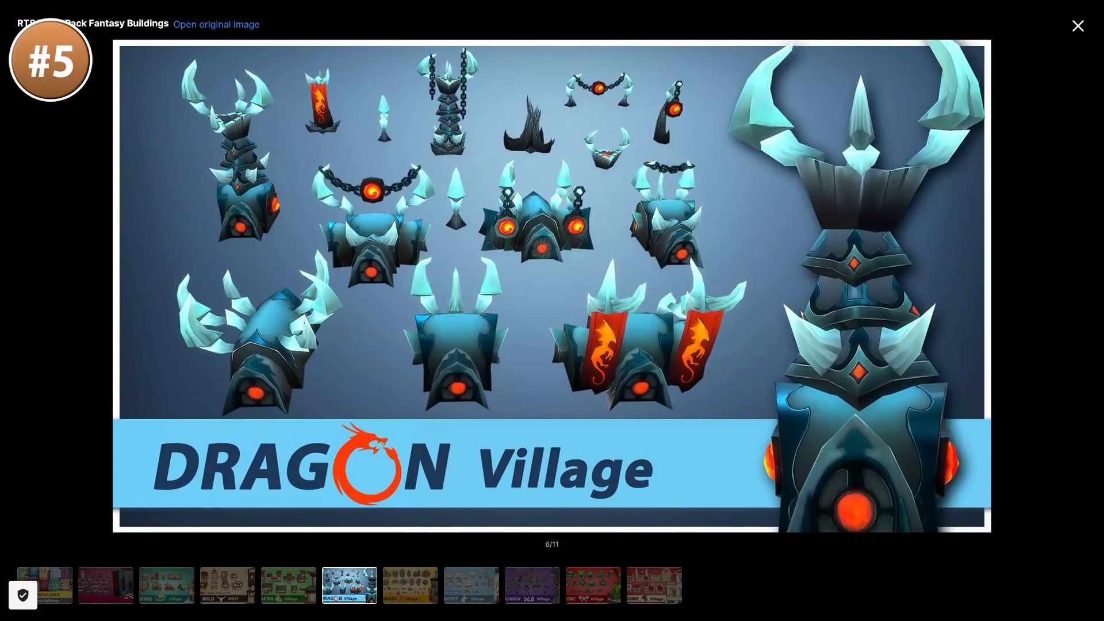
click(470, 589)
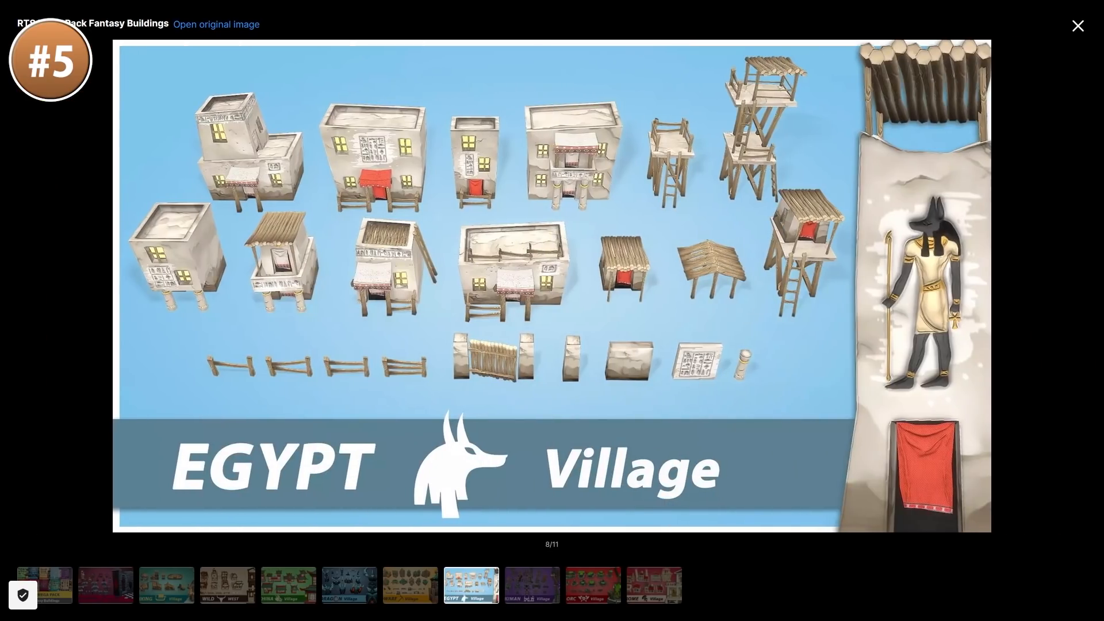
click(592, 585)
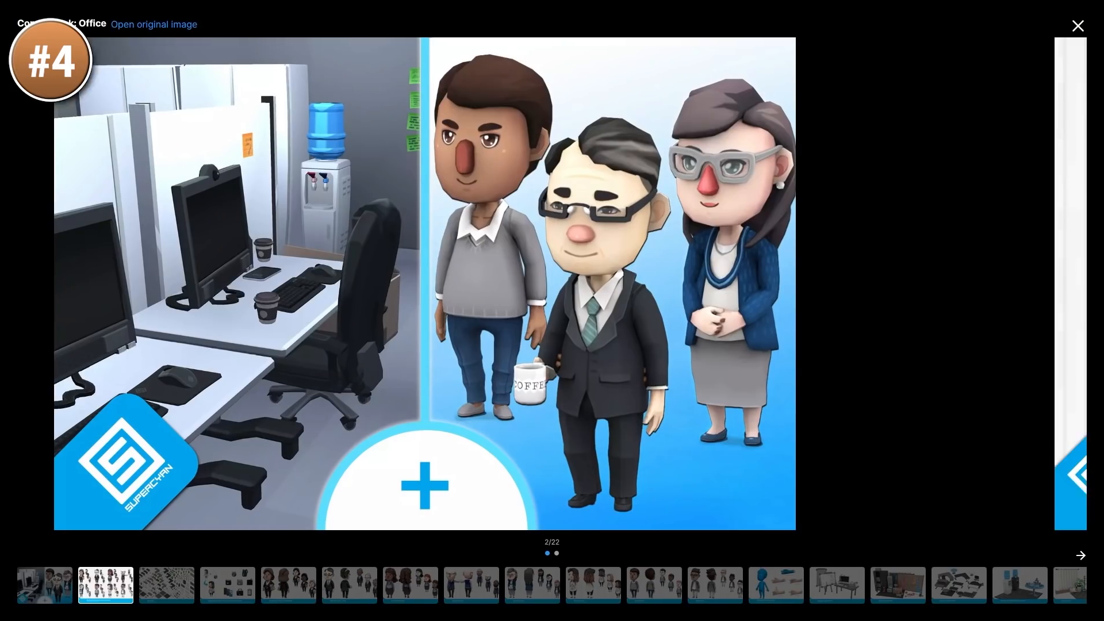
click(1081, 556)
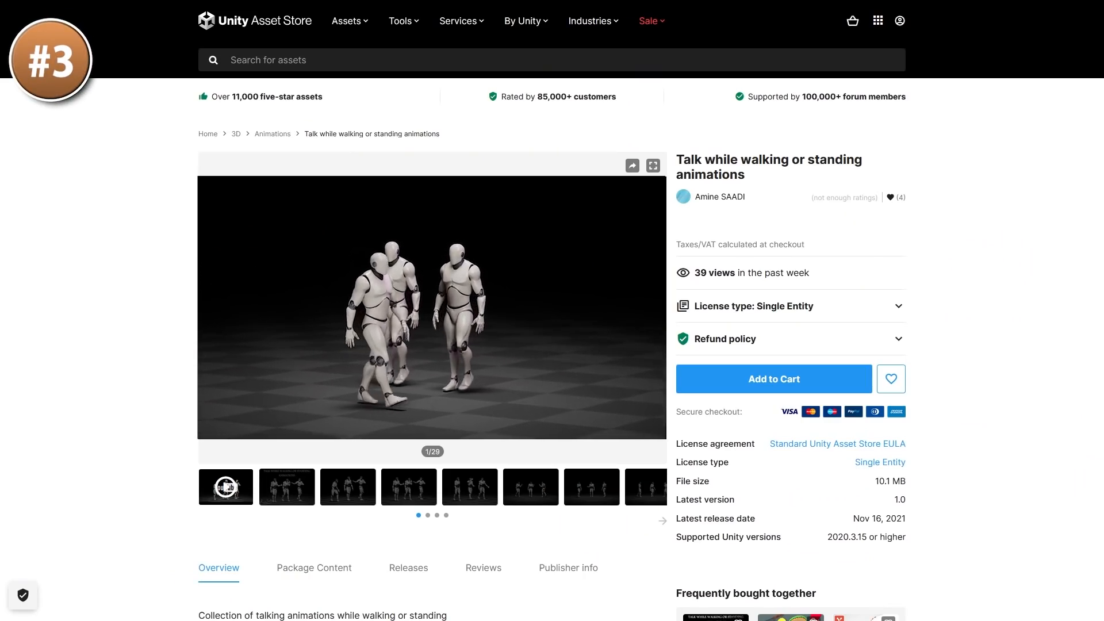
Browse the Talk while walking animation previews, then the Flat Animated Icons preview.
click(652, 165)
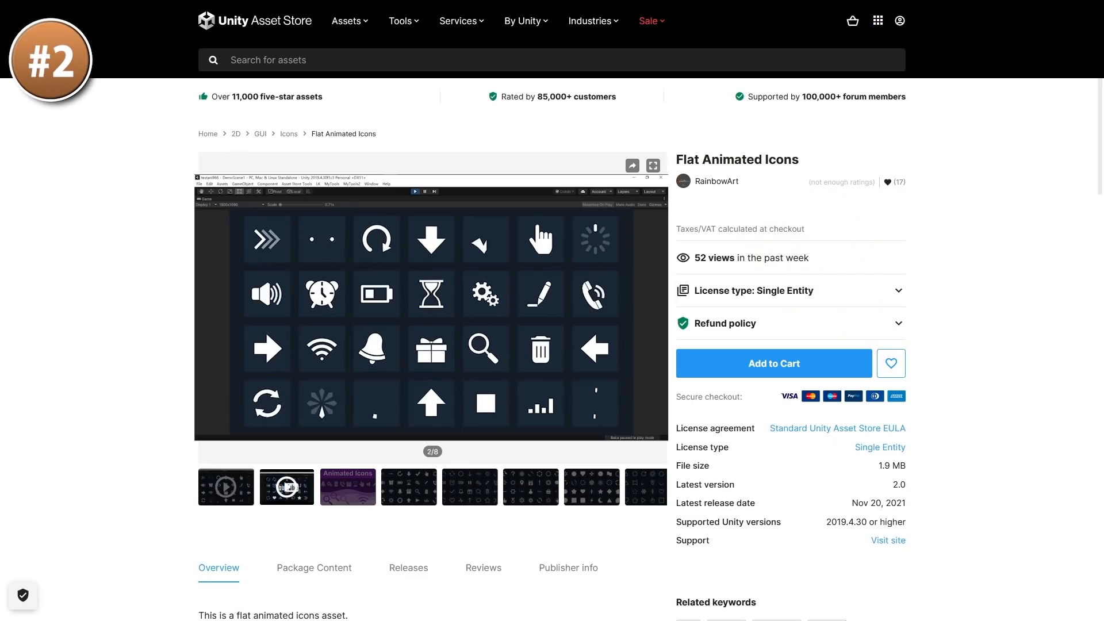
click(652, 165)
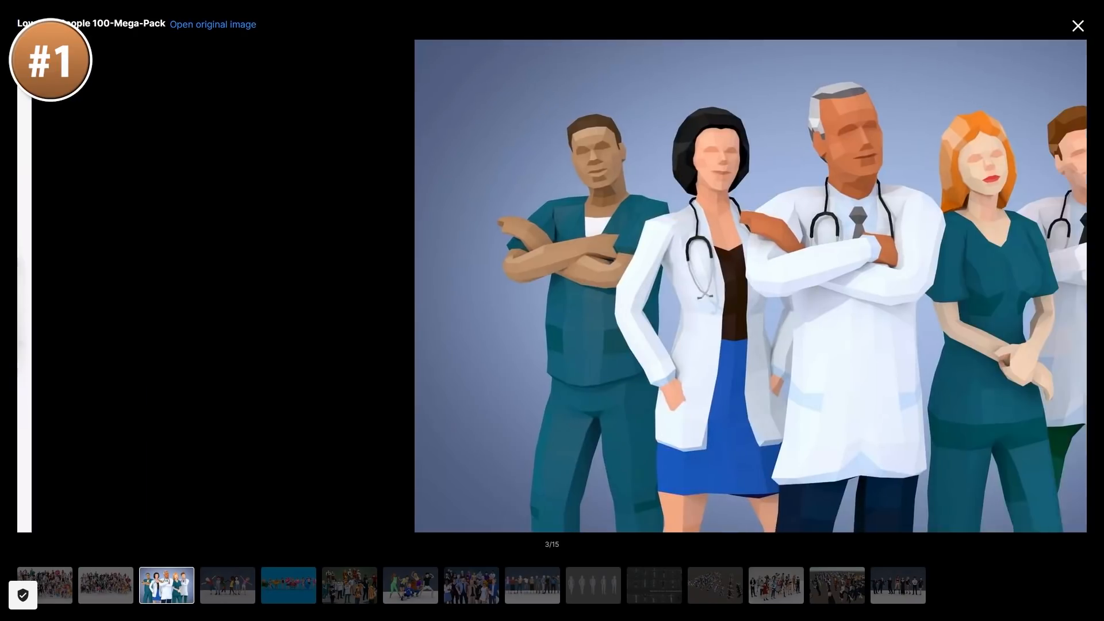
Browse the people mega-pack gallery: dancing children, uniformed workers, casual adults and elderly people.
click(228, 585)
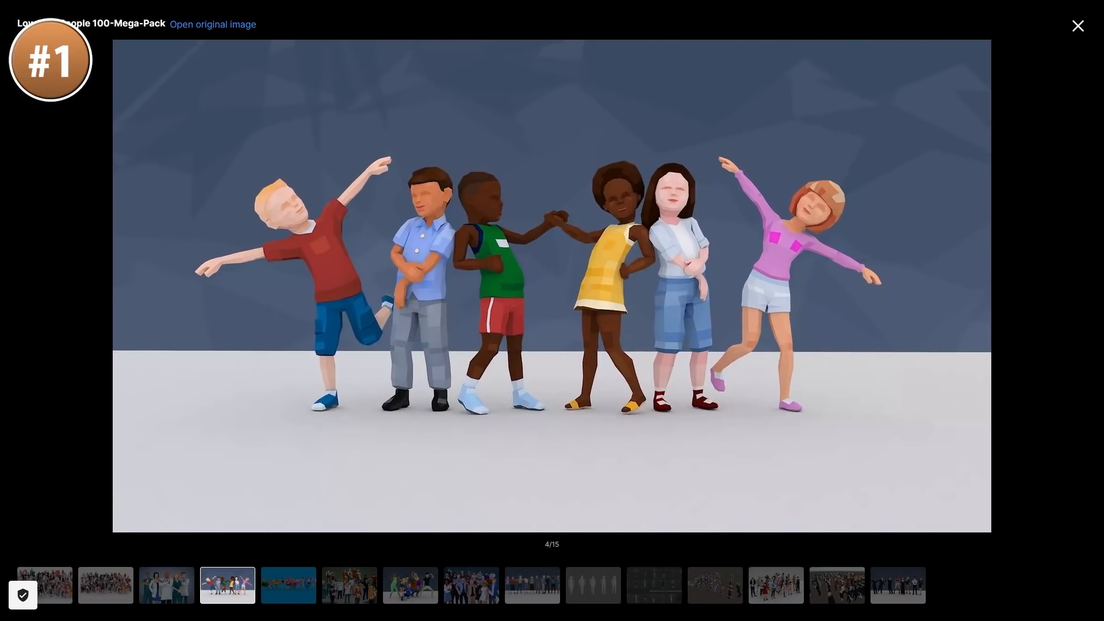
click(287, 586)
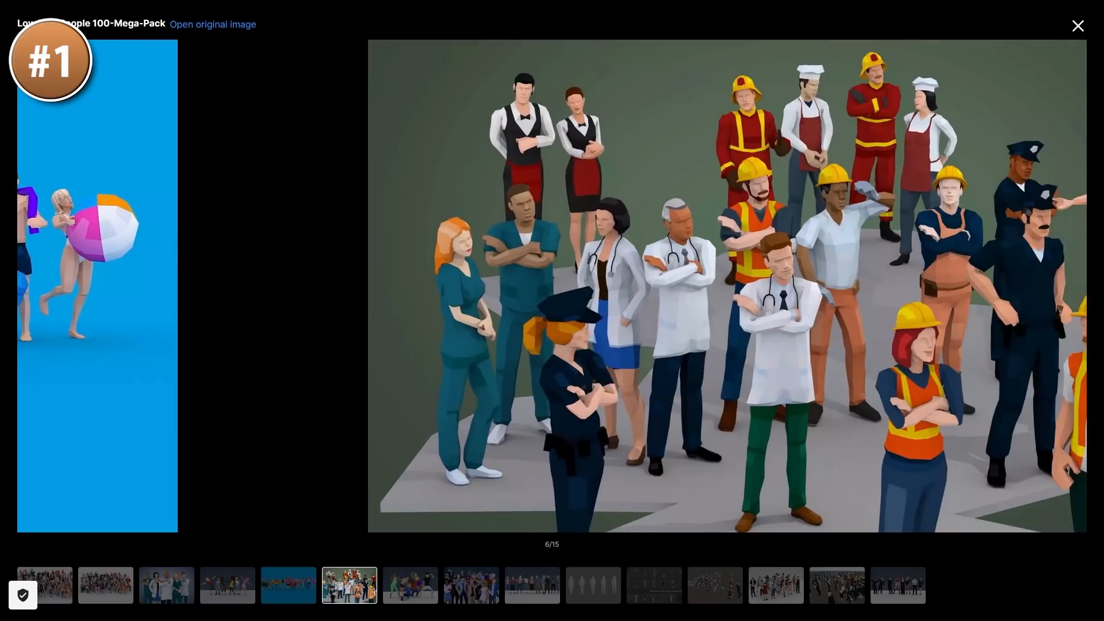
click(409, 585)
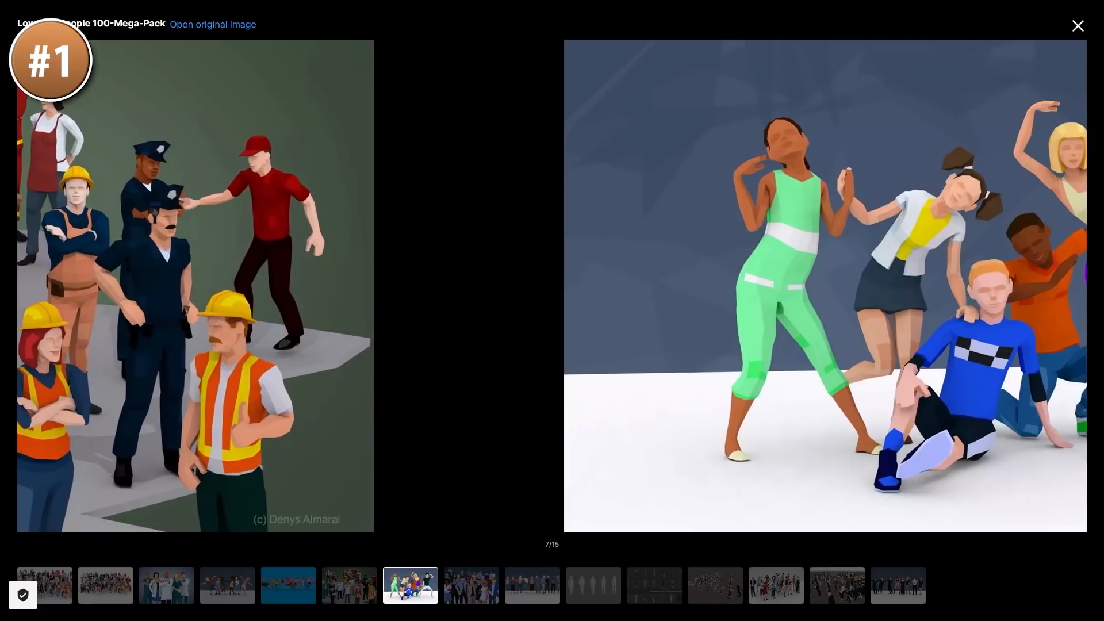
click(471, 585)
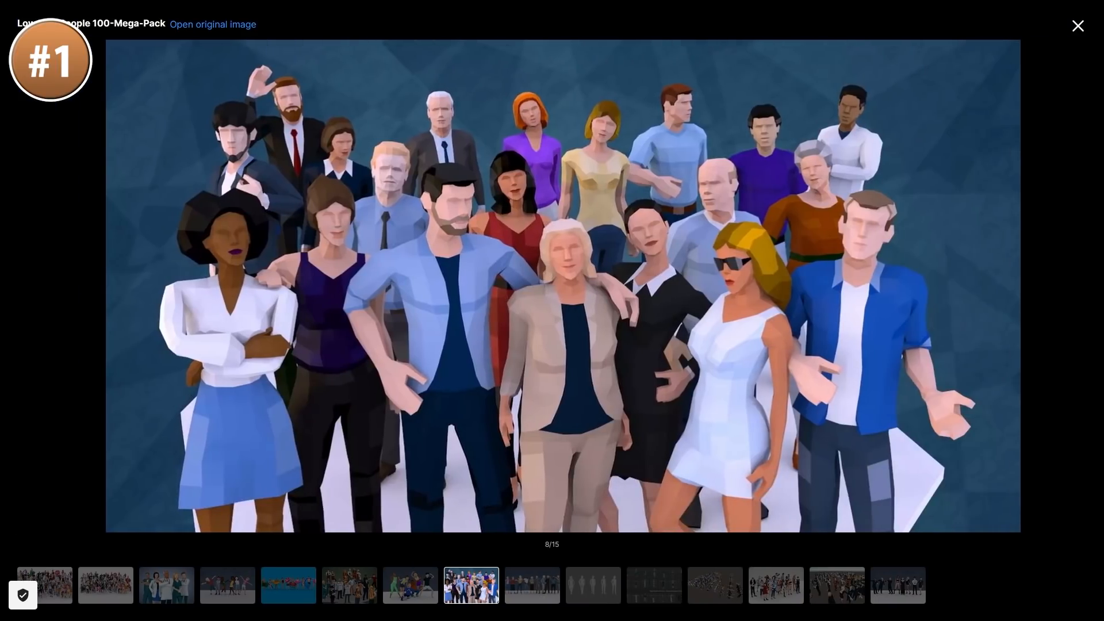
click(533, 586)
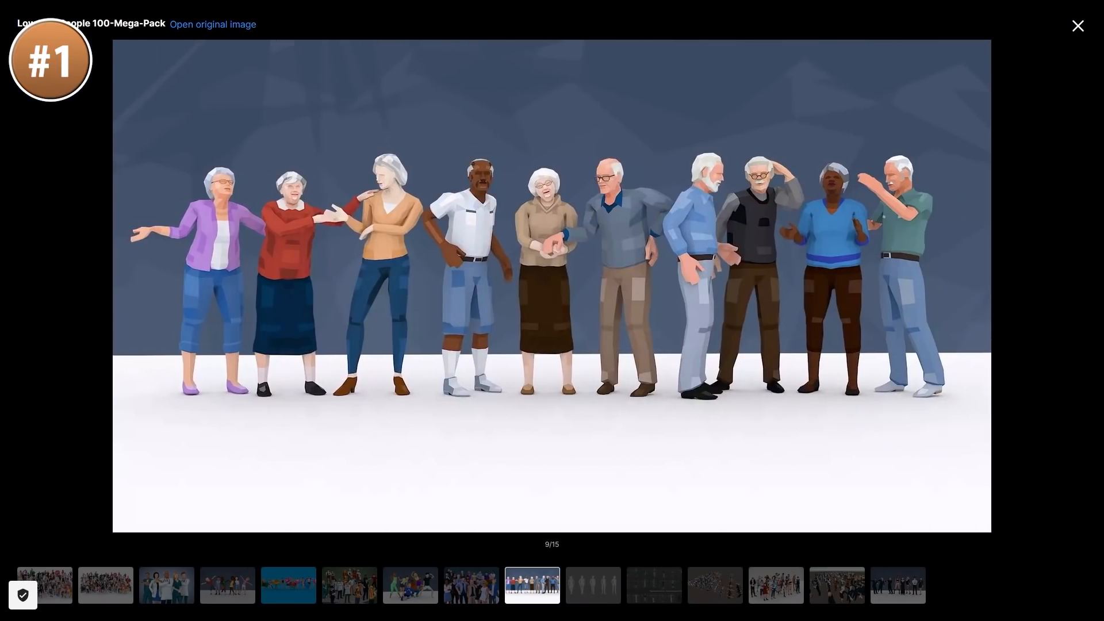
Leave the gallery and land on the Assets and Effects - December 2021 collection grid.
click(1077, 25)
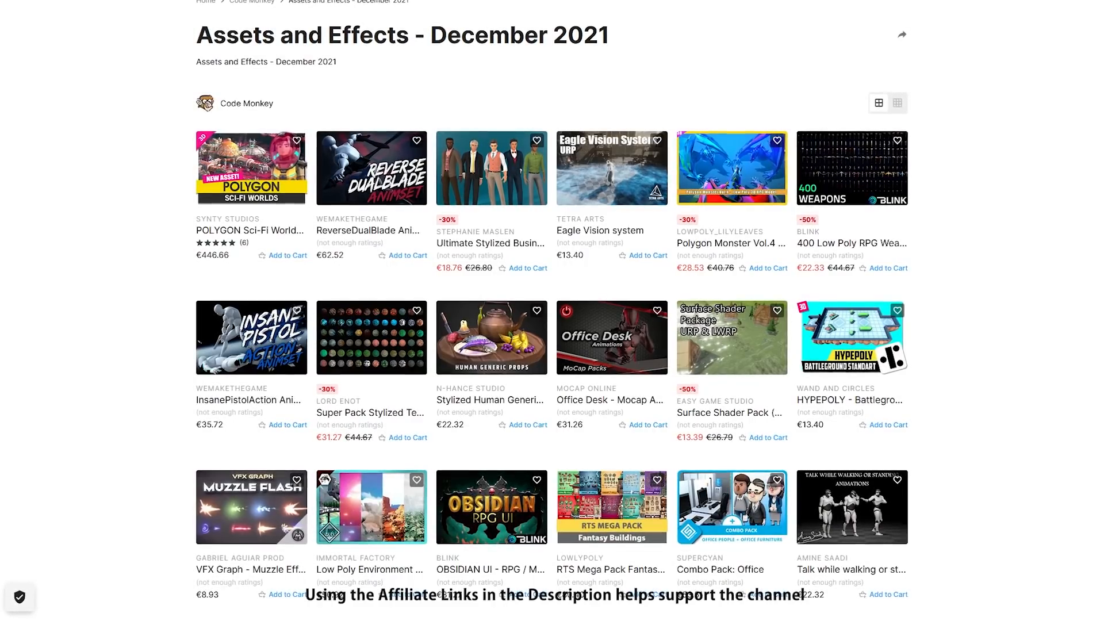